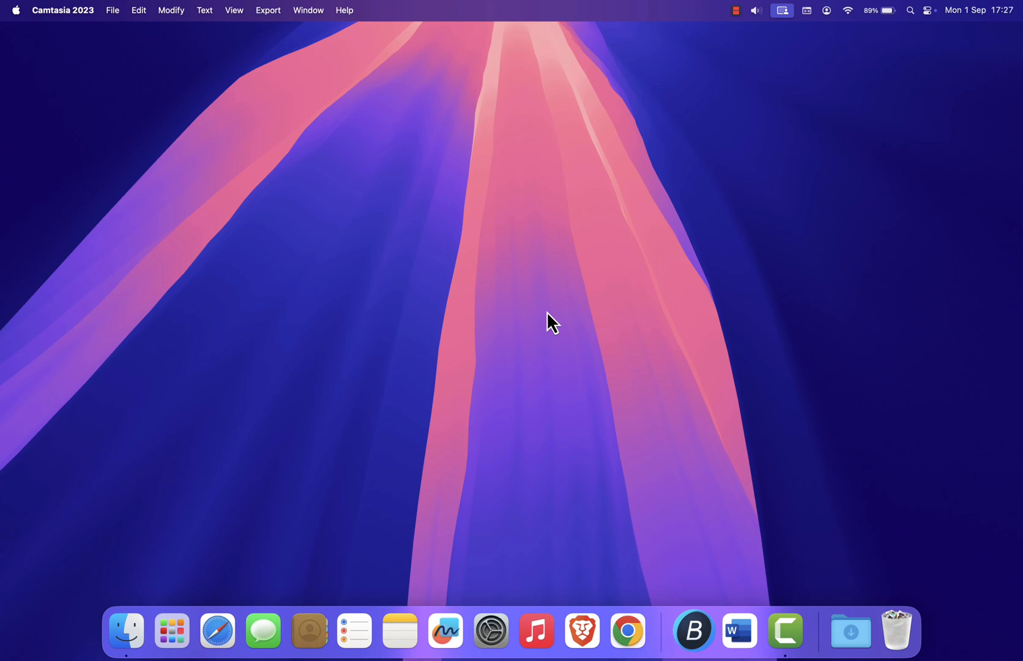
{"action": "mouse_move", "coordinate": [583, 220]}
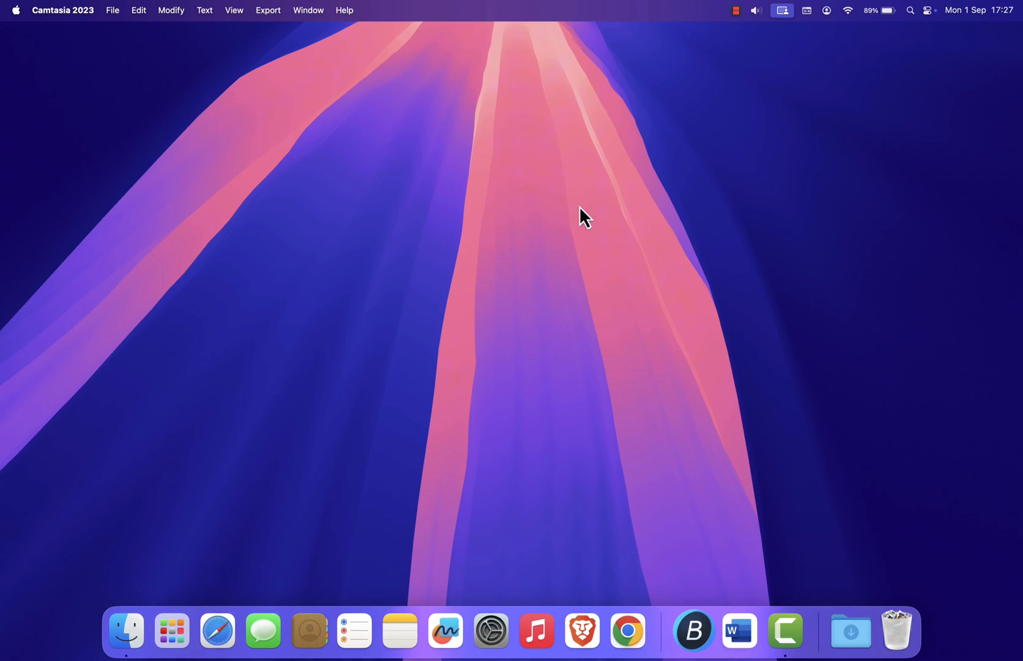
{"action": "mouse_move", "coordinate": [519, 207]}
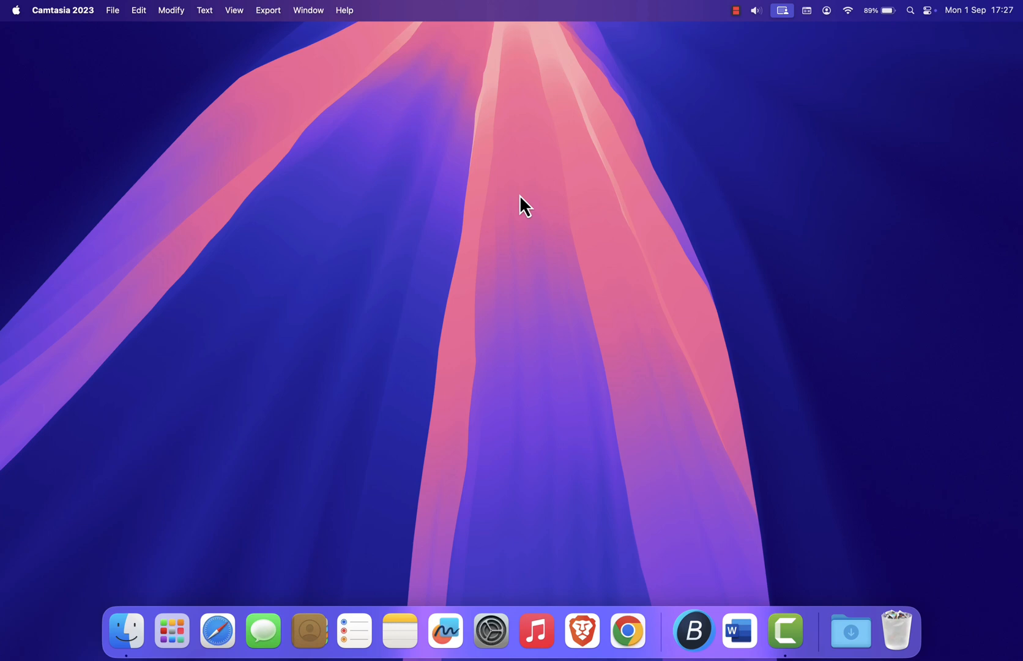
{"action": "mouse_move", "coordinate": [534, 244]}
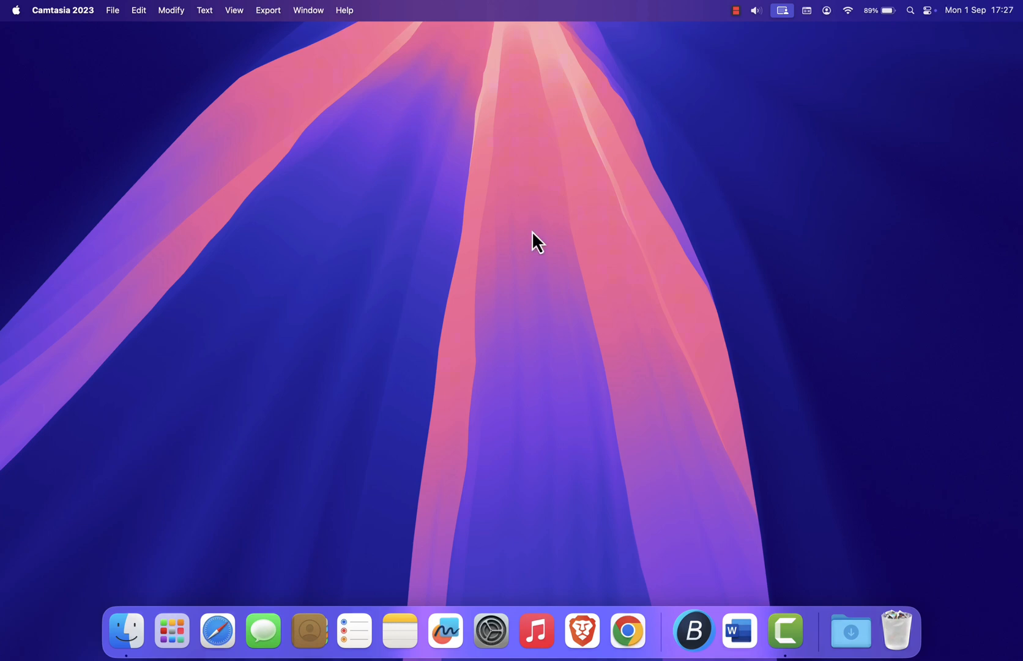
{"action": "mouse_move", "coordinate": [626, 317]}
{"action": "type", "text": "Microsoft"}
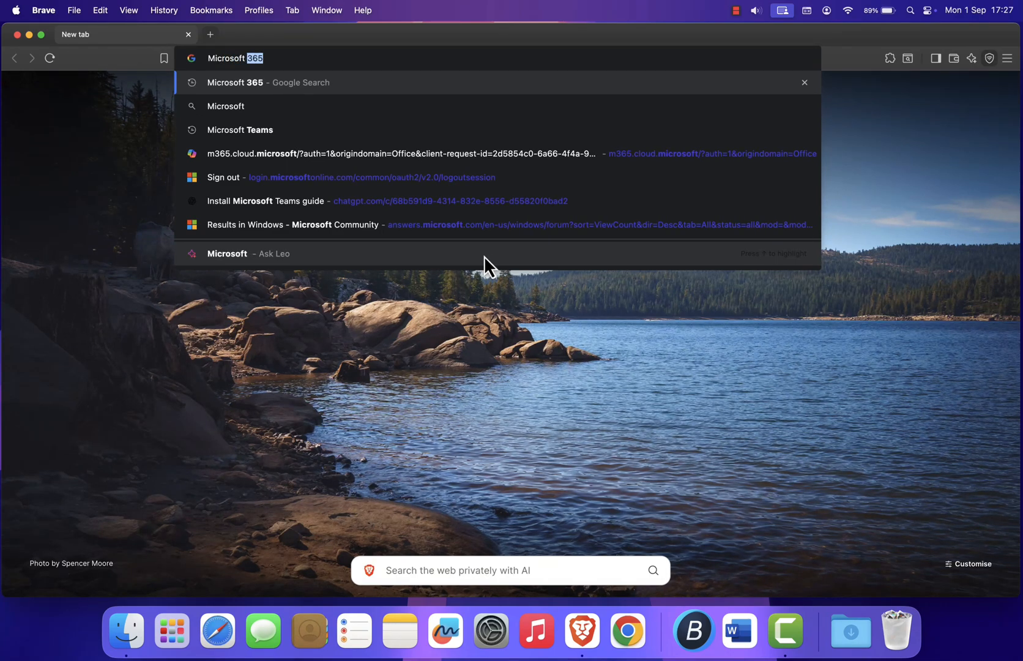
- Search Google for Microsoft Teams and open the official microsoft.com Teams page
{"action": "left_click", "coordinate": [240, 130]}
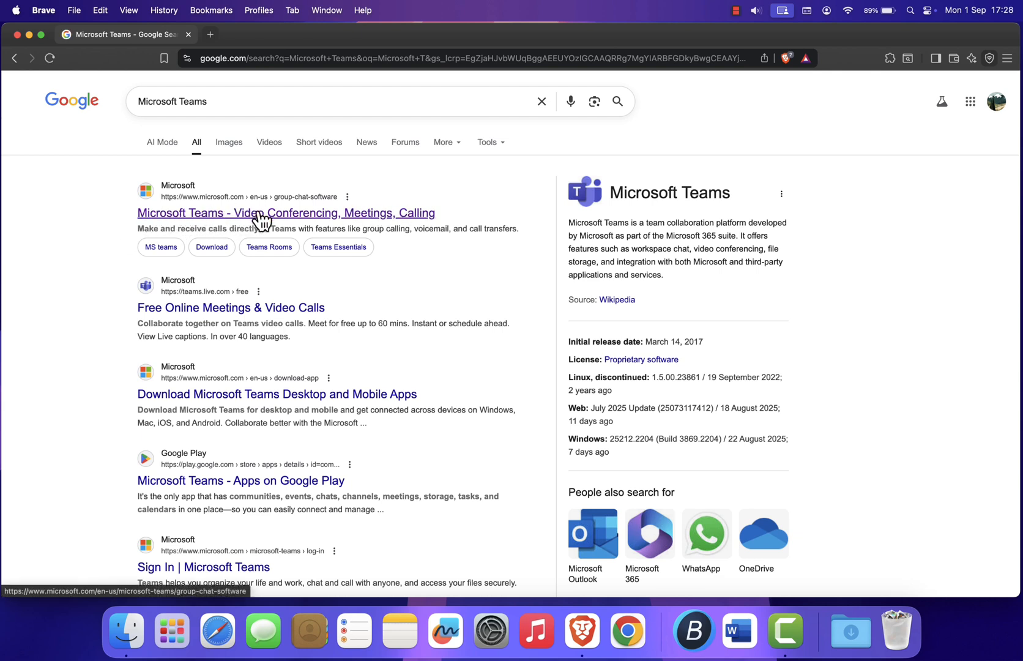
{"action": "left_click", "coordinate": [261, 213]}
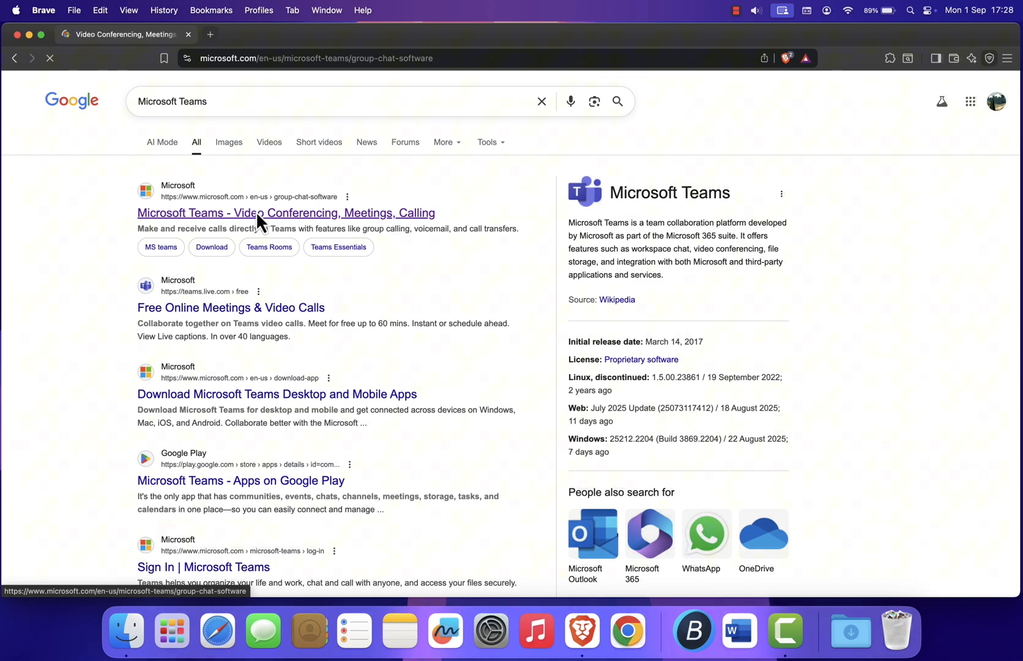
- Download the Teams for Mac package (MicrosoftTeams.pkg) to Downloads and launch its installer
{"action": "left_click", "coordinate": [286, 212]}
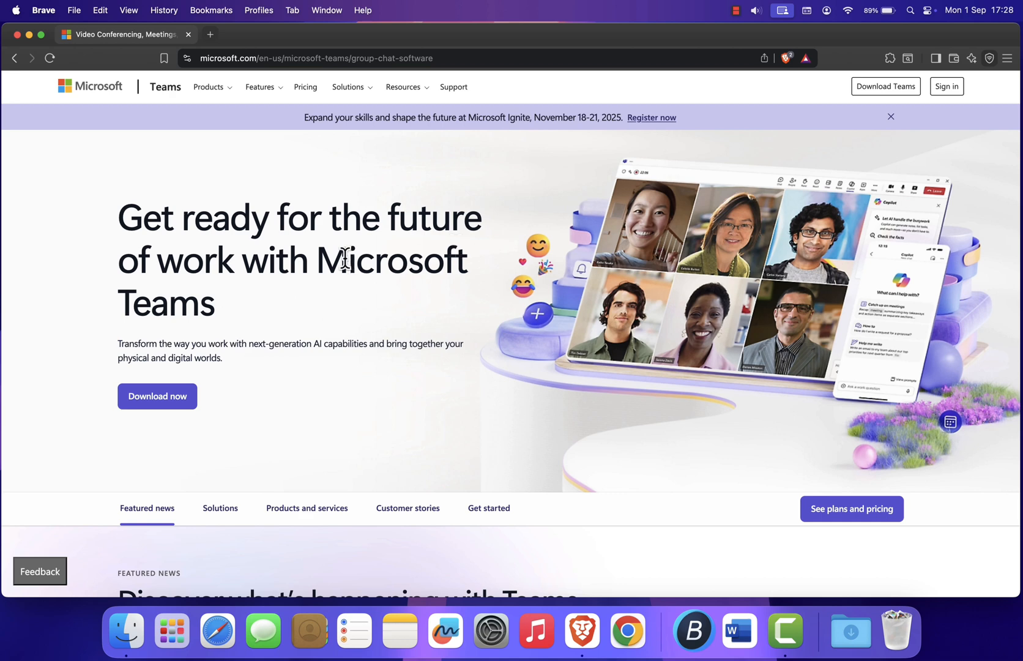
{"action": "mouse_move", "coordinate": [880, 110]}
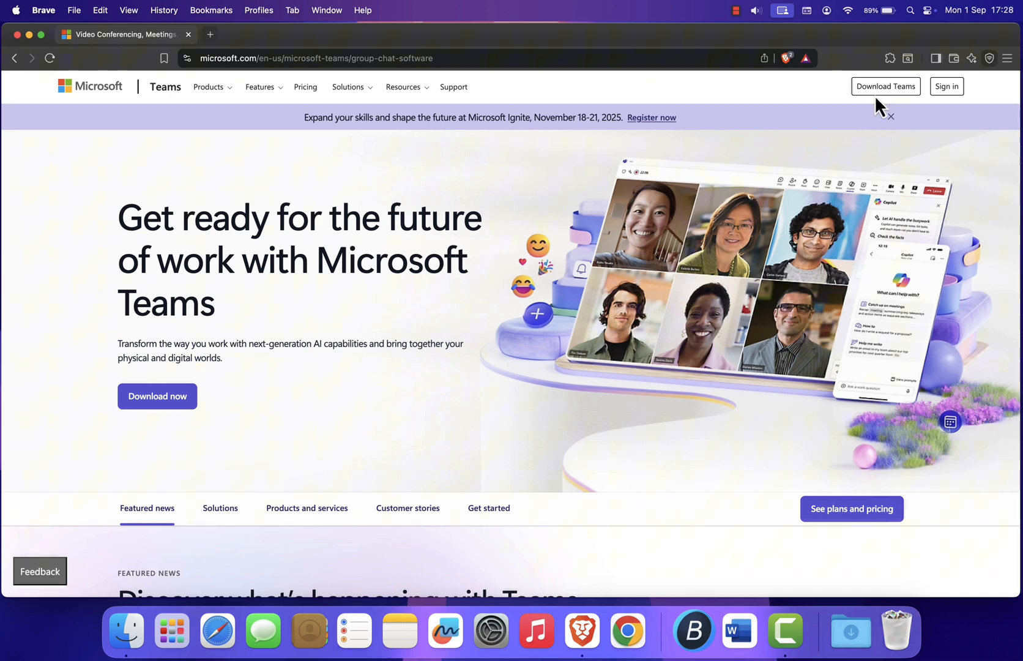
{"action": "left_click", "coordinate": [886, 86]}
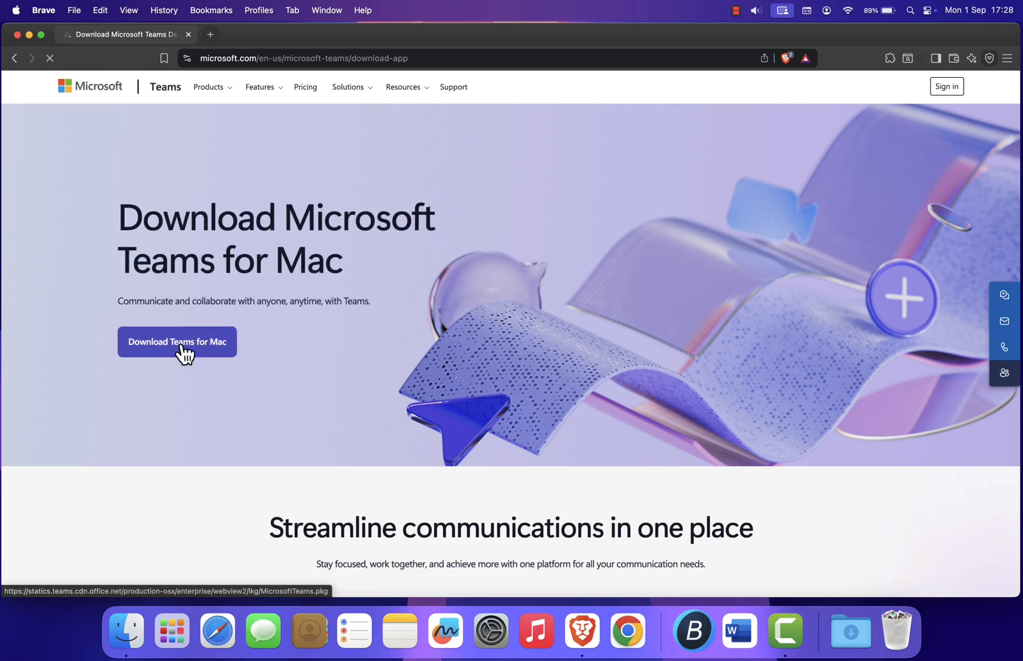
{"action": "left_click", "coordinate": [176, 342]}
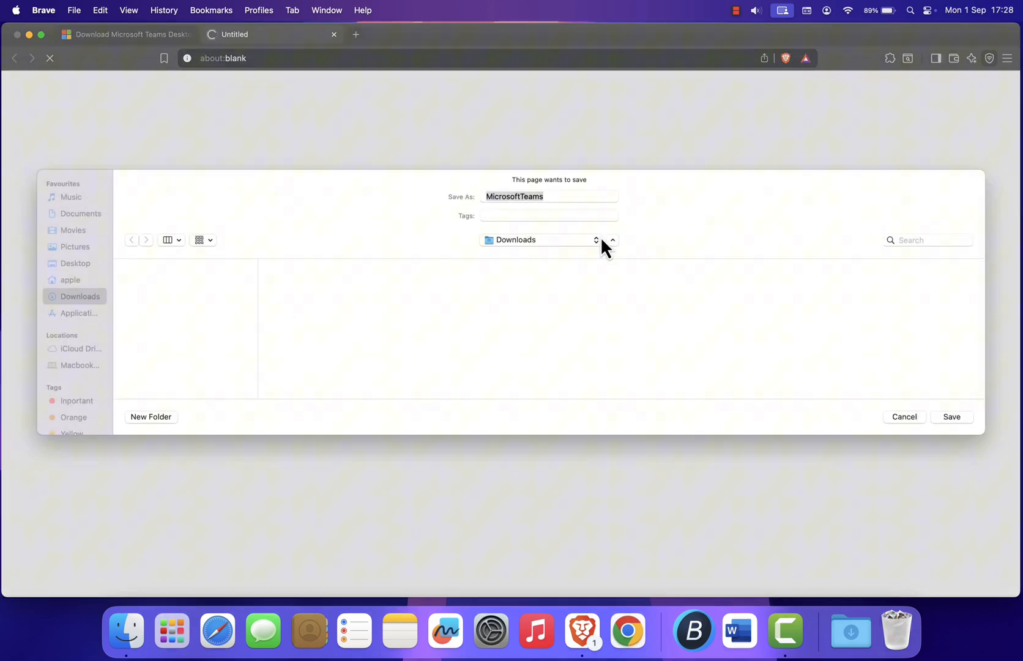
{"action": "left_click", "coordinate": [952, 417]}
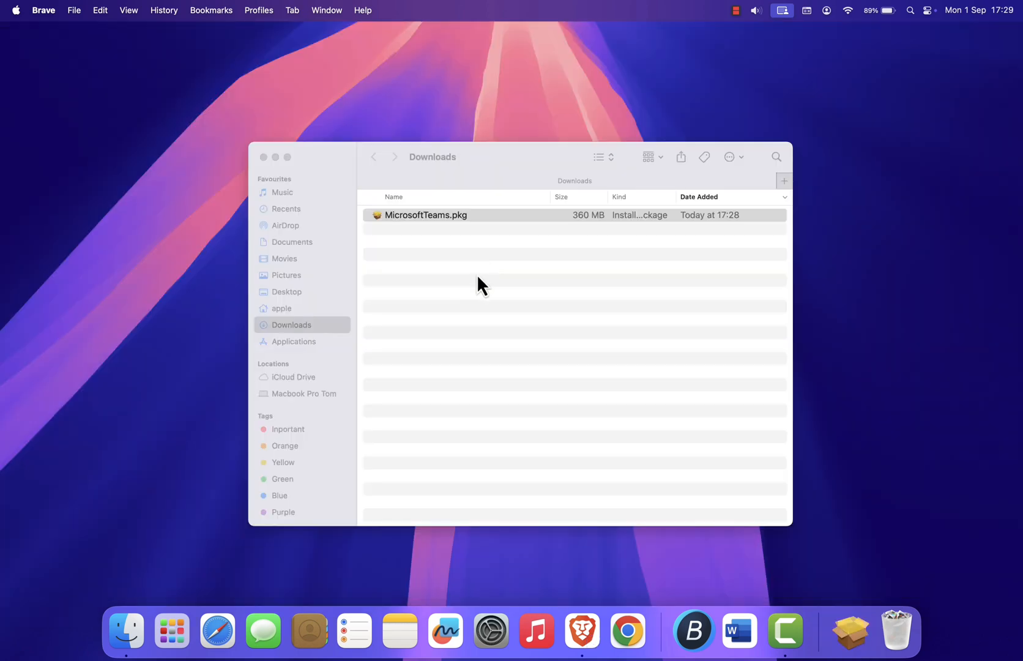
{"action": "left_click", "coordinate": [426, 215]}
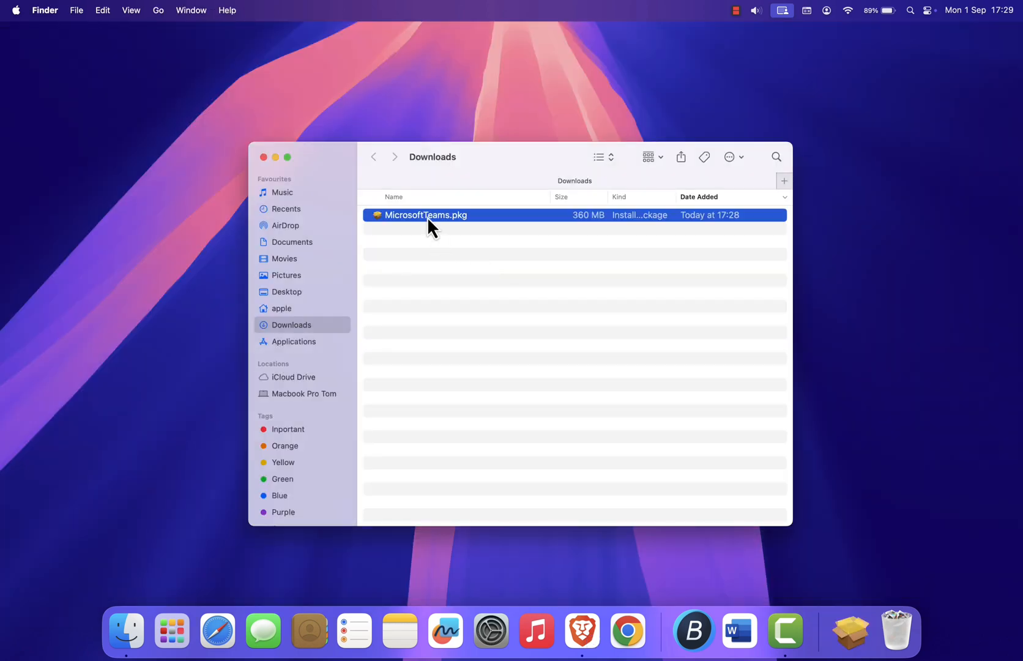
{"action": "double_click", "coordinate": [426, 215]}
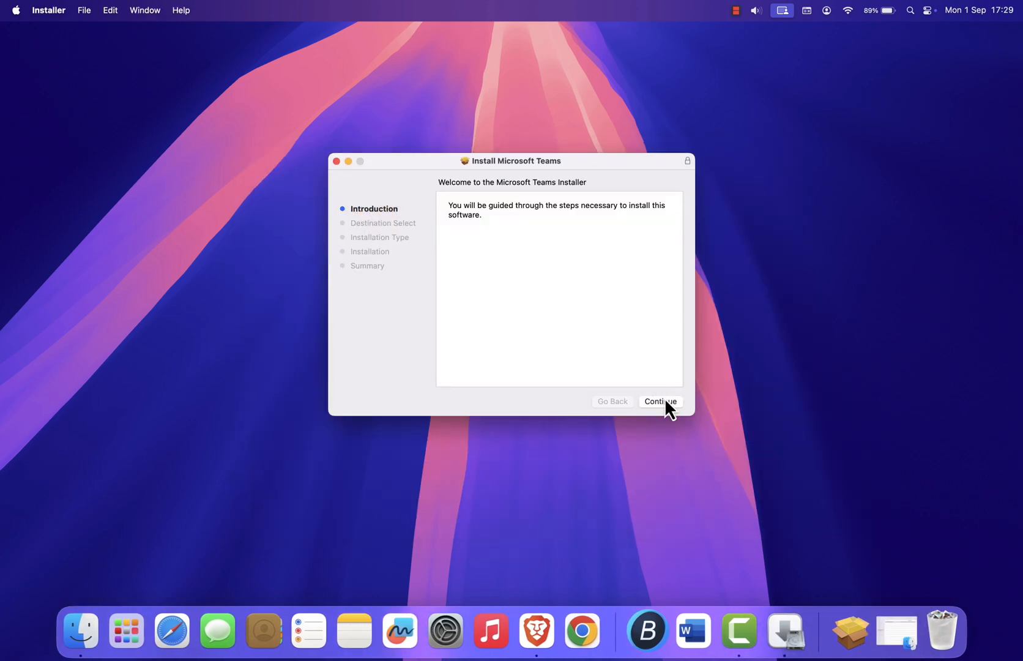
- Install Teams on Macintosh HD with the admin password and close the installer
{"action": "left_click", "coordinate": [660, 400]}
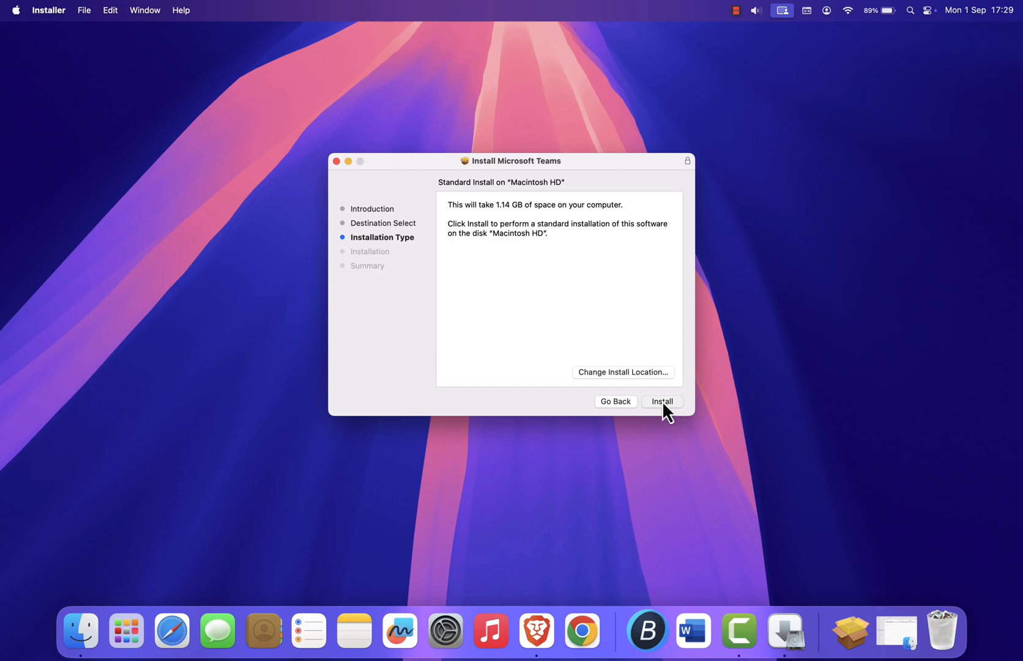
{"action": "left_click", "coordinate": [663, 401]}
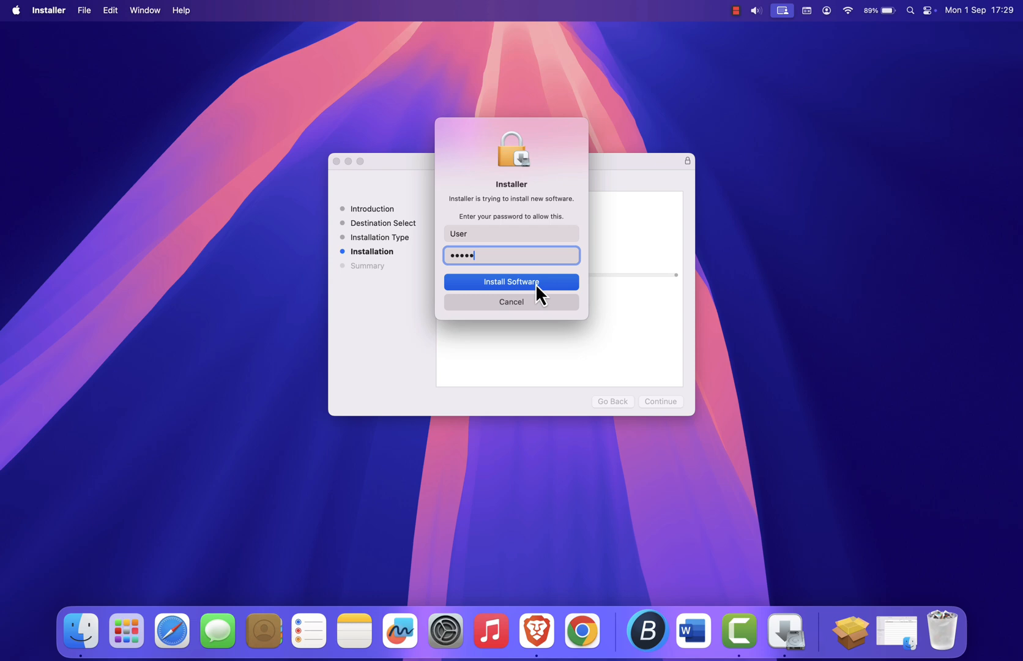
{"action": "left_click", "coordinate": [512, 282]}
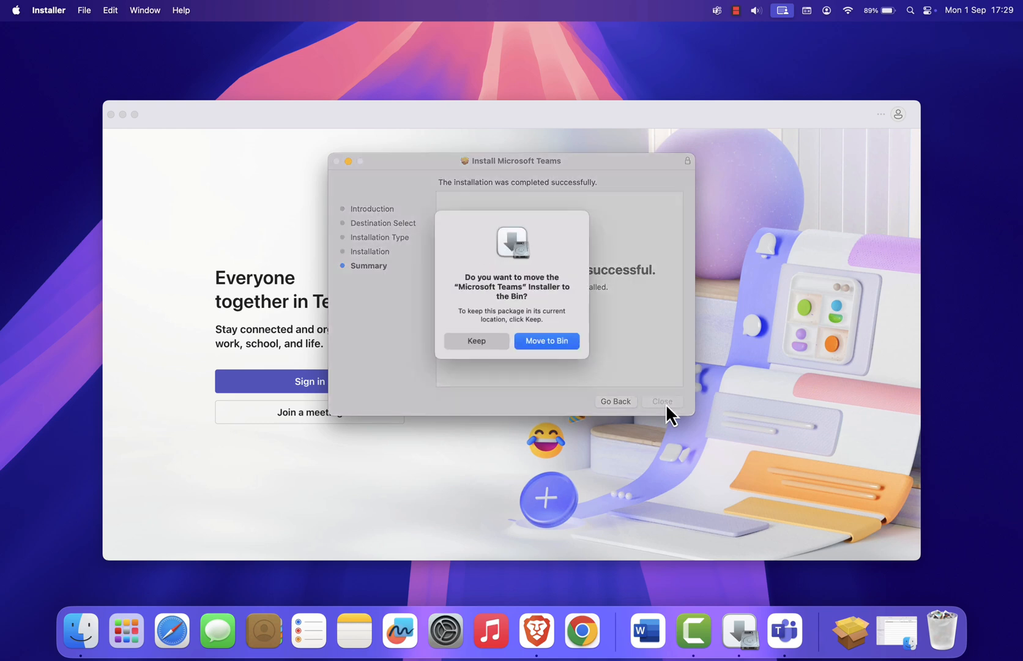
{"action": "left_click", "coordinate": [546, 341]}
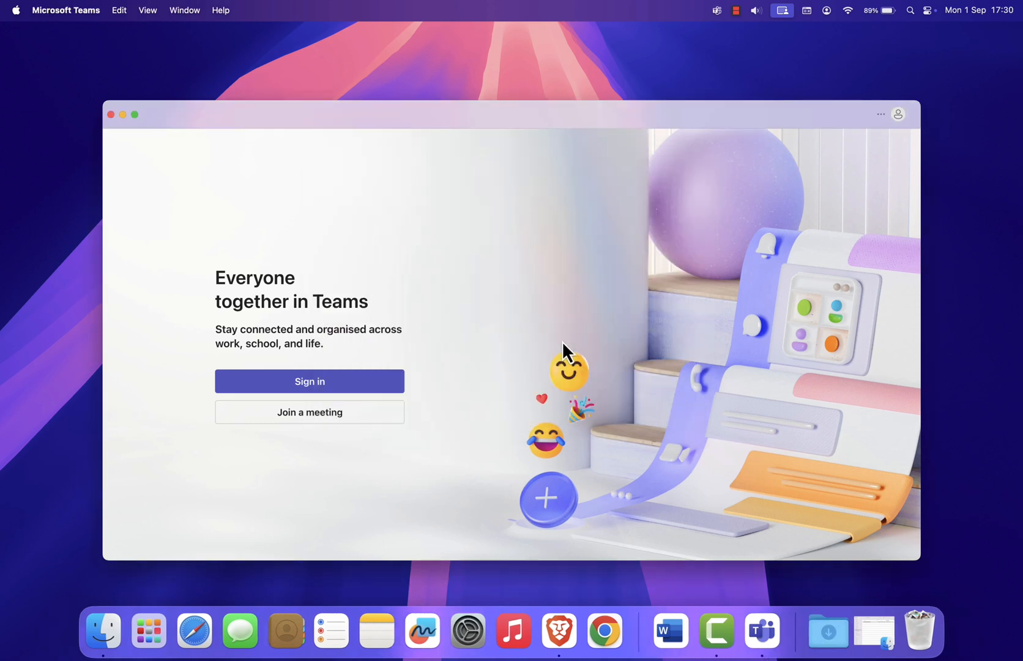
{"action": "mouse_move", "coordinate": [469, 122]}
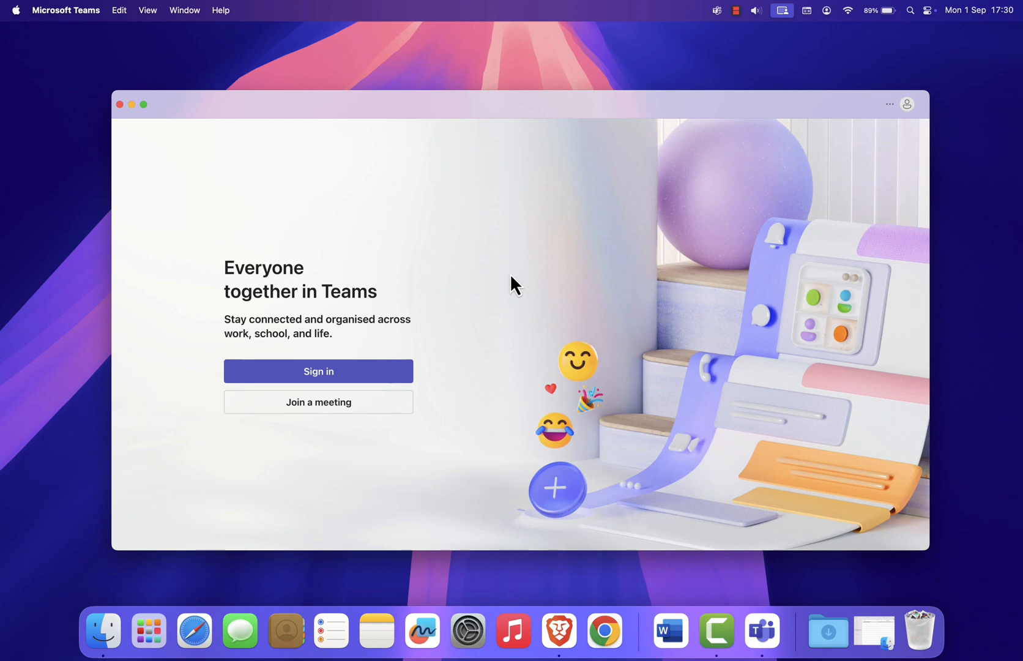
- Sign in to Teams from the welcome screen by submitting the account e-mail
{"action": "left_click", "coordinate": [318, 371]}
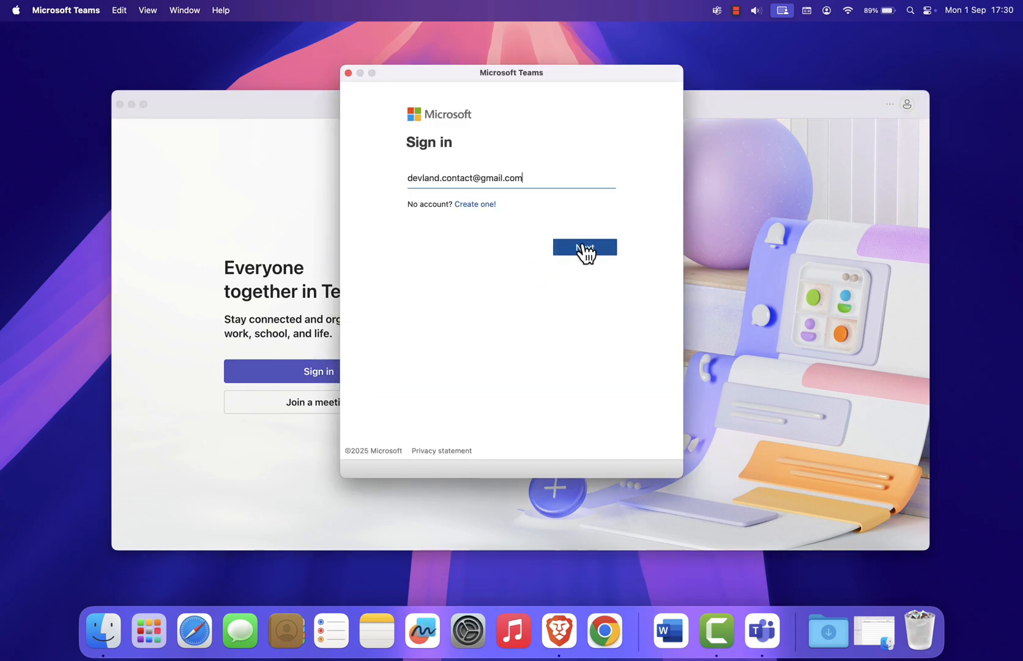
{"action": "left_click", "coordinate": [584, 247]}
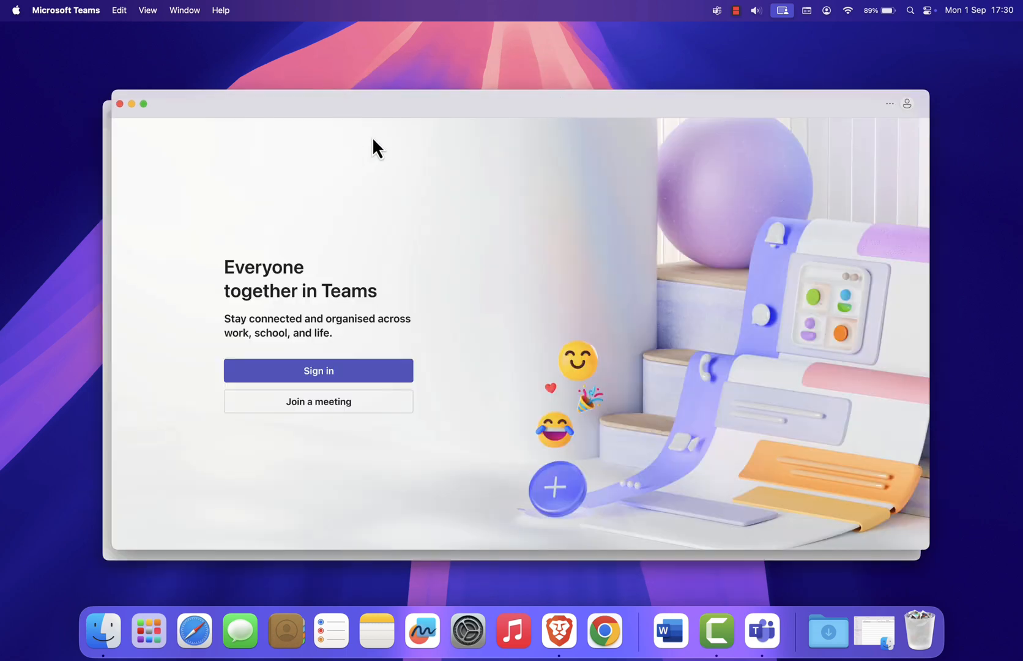
{"action": "left_click", "coordinate": [318, 371]}
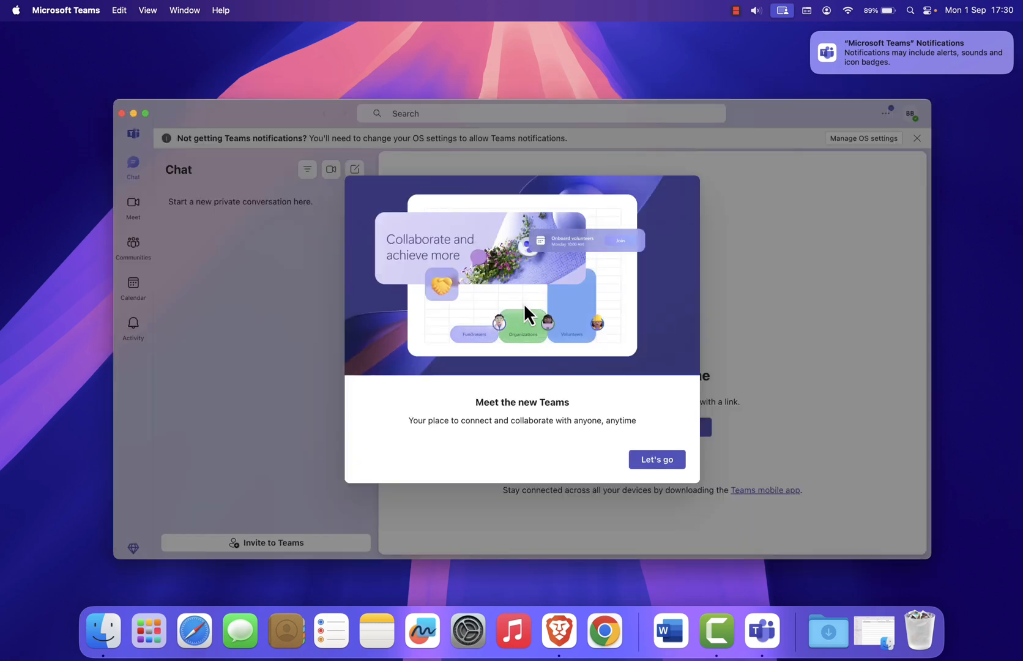
{"action": "mouse_move", "coordinate": [673, 468]}
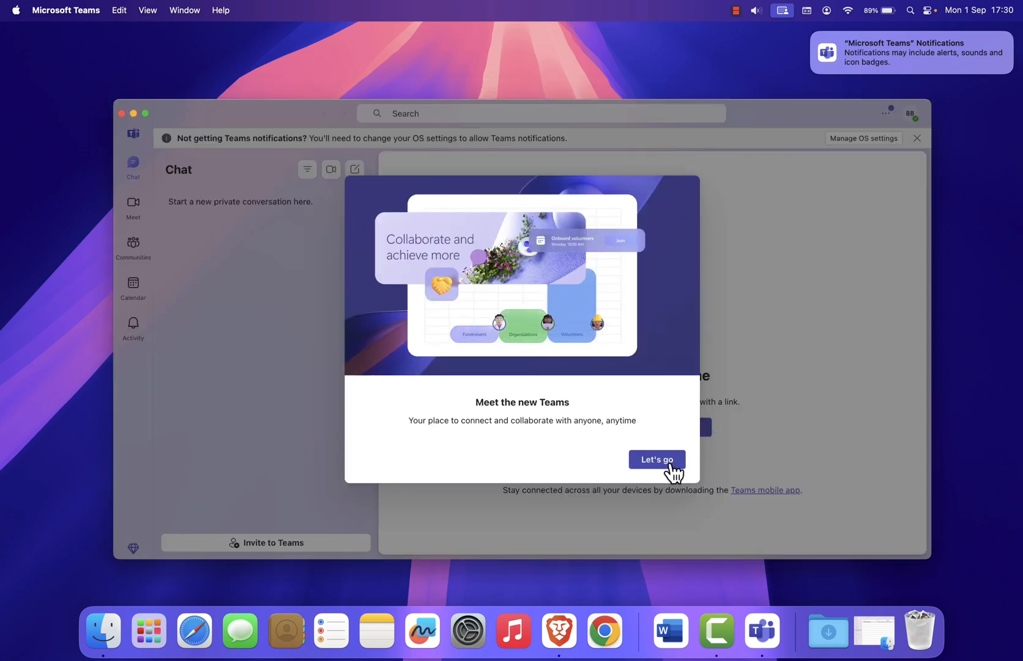
- Dismiss the 'Meet the new Teams' dialog with Let's go
{"action": "left_click", "coordinate": [656, 459]}
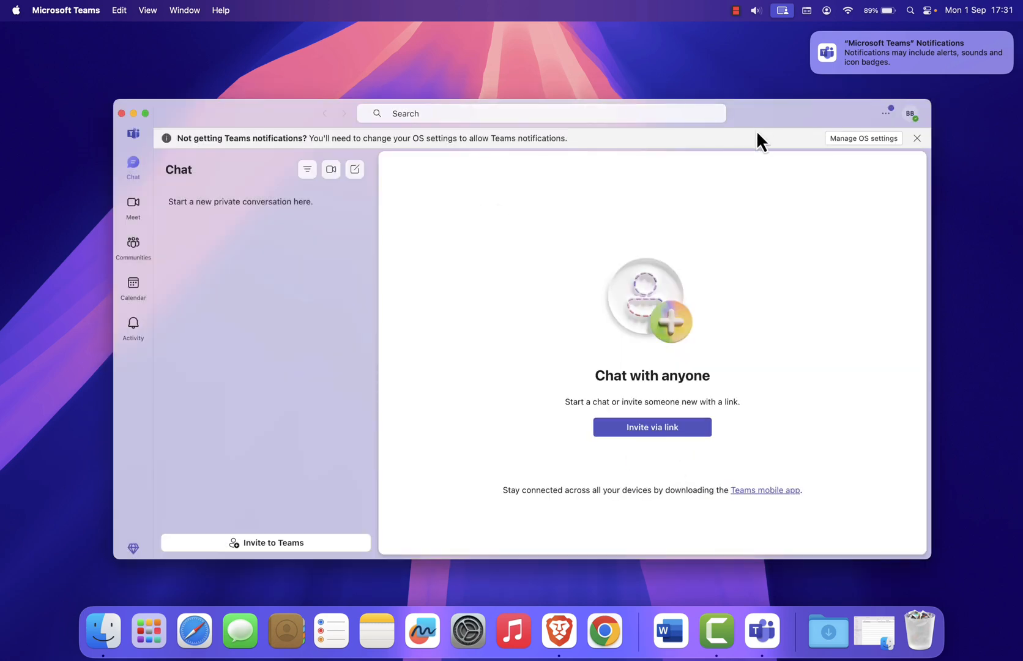